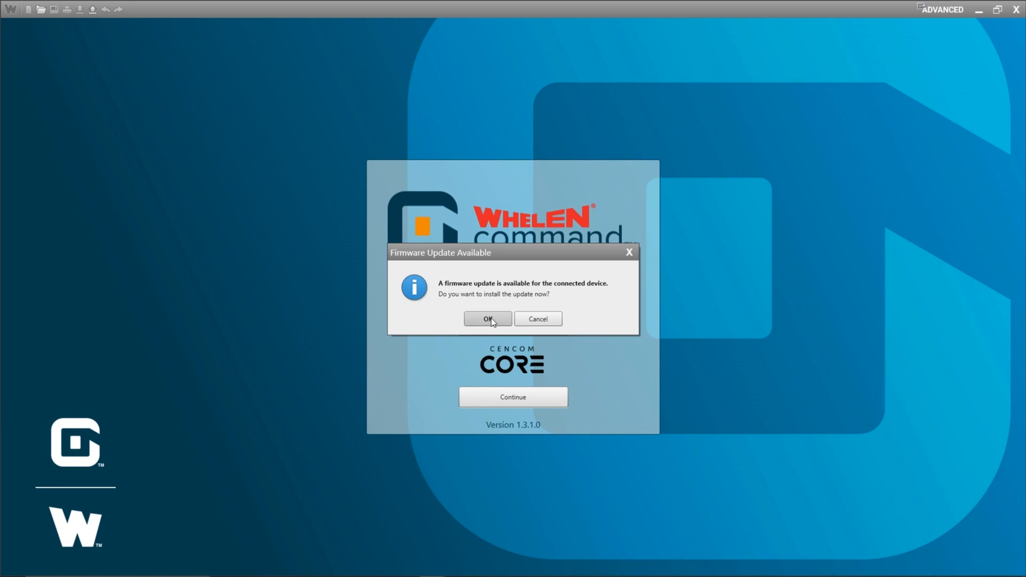
# Accept the firmware update prompt so the Update Firmware list of four Remote 16 Expansions appears
pyautogui.click(488, 319)
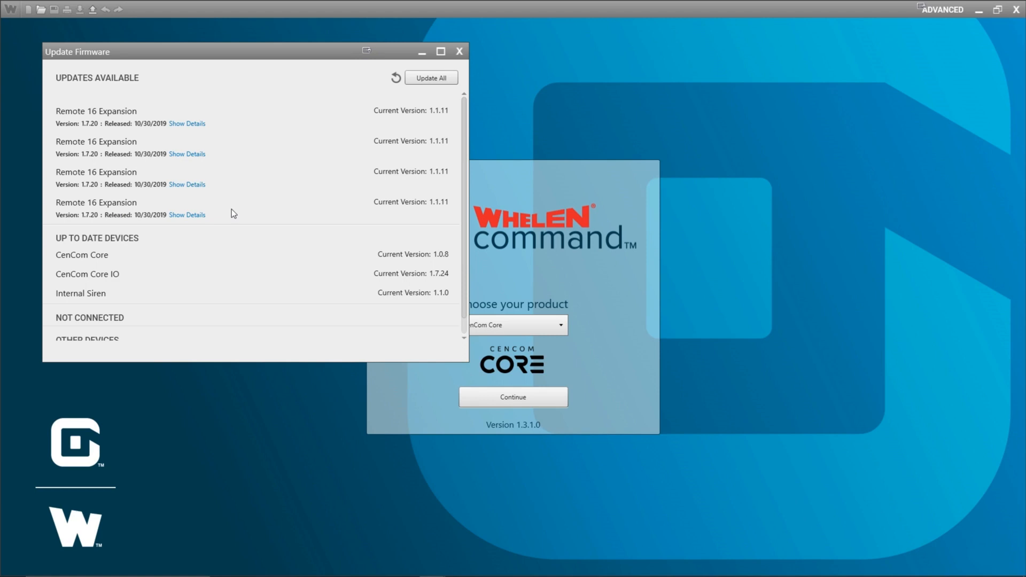
# Expand Show Details on the first Remote 16 Expansion to read its 1.7.20 release notes
pyautogui.click(186, 123)
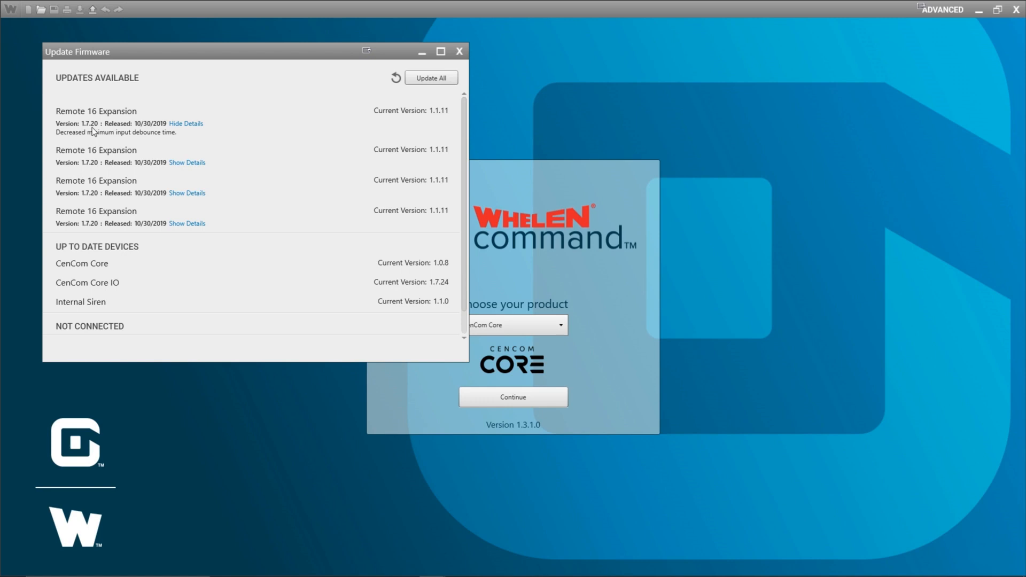
pyautogui.moveTo(185, 126)
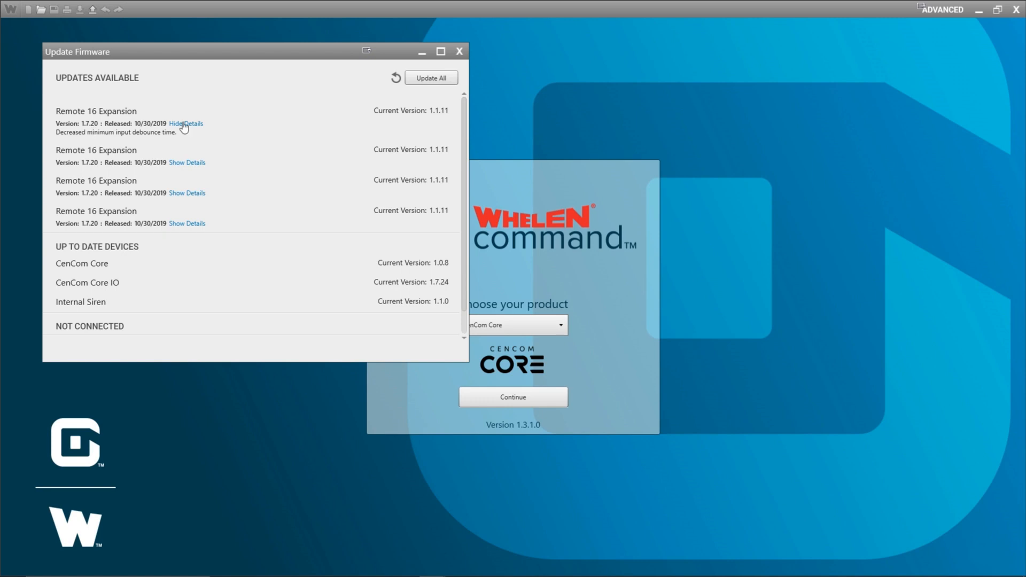
pyautogui.moveTo(450, 116)
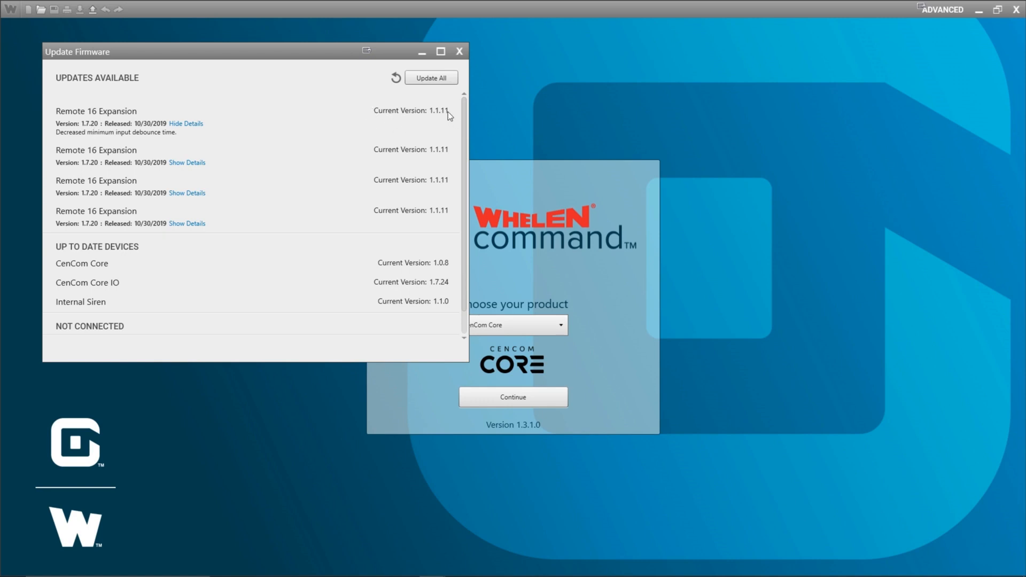
pyautogui.moveTo(403, 212)
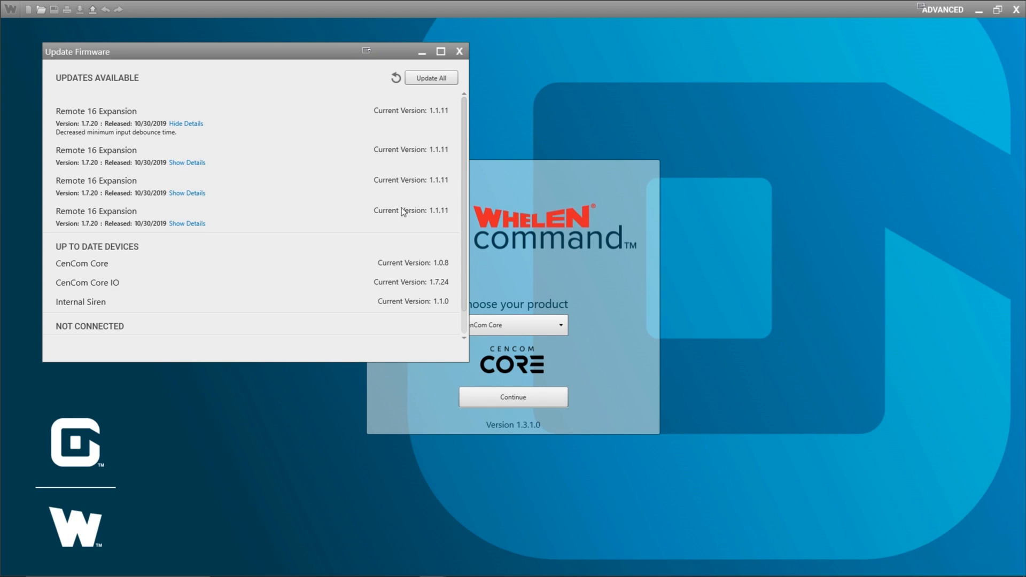
pyautogui.moveTo(131, 268)
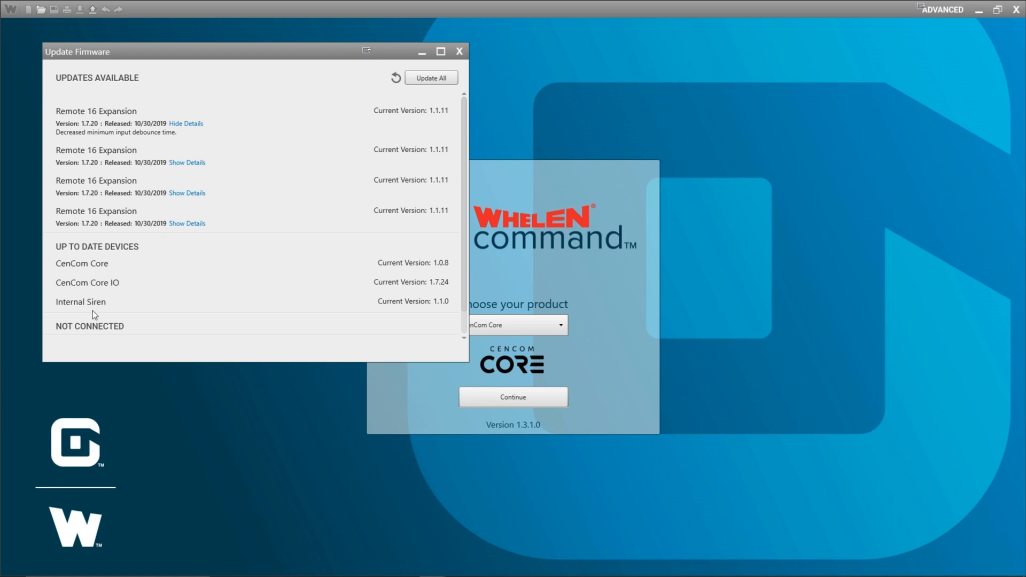
pyautogui.moveTo(394, 283)
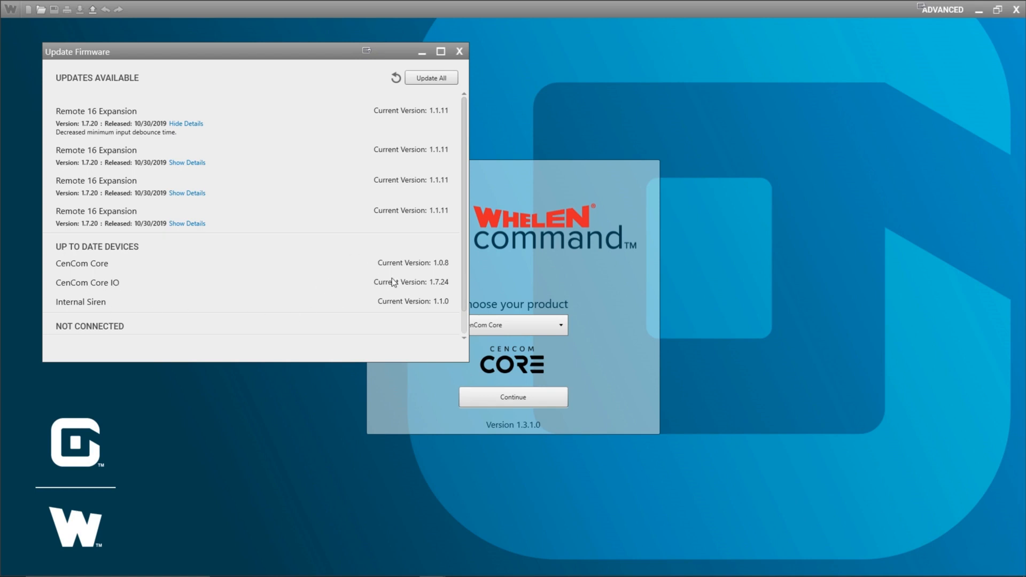
pyautogui.scroll(-3)
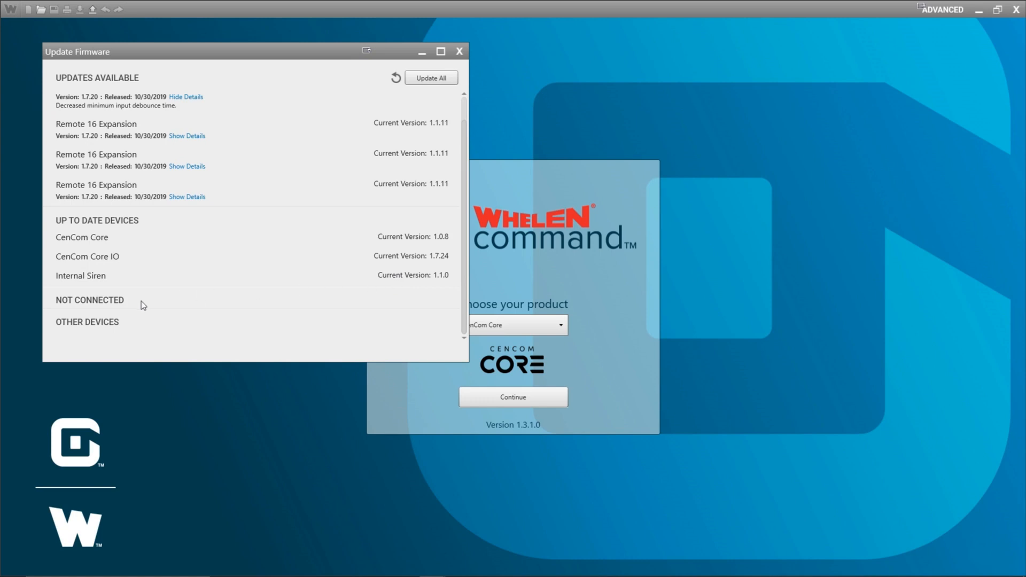
pyautogui.moveTo(275, 308)
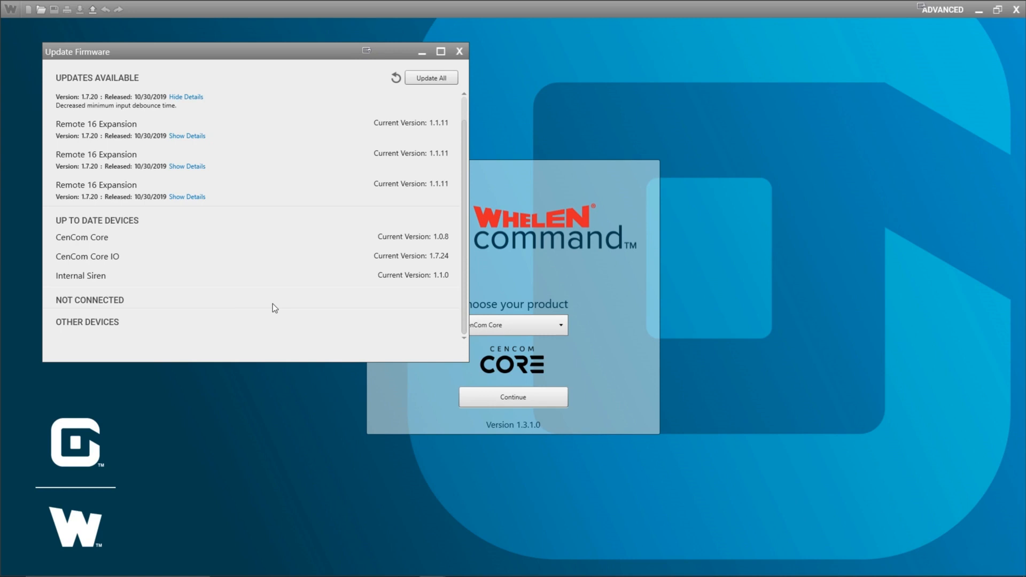
pyautogui.moveTo(419, 305)
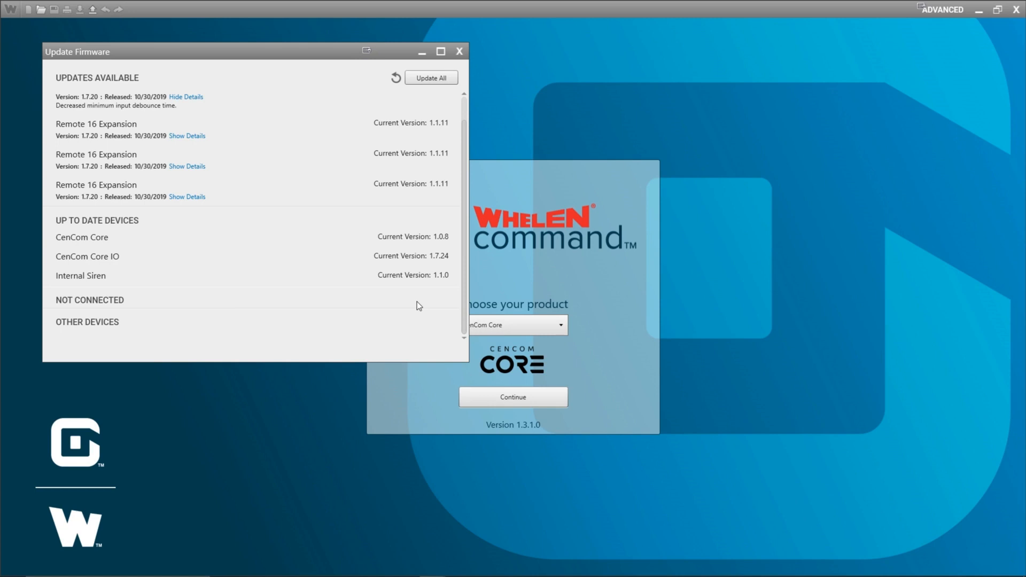
pyautogui.moveTo(245, 336)
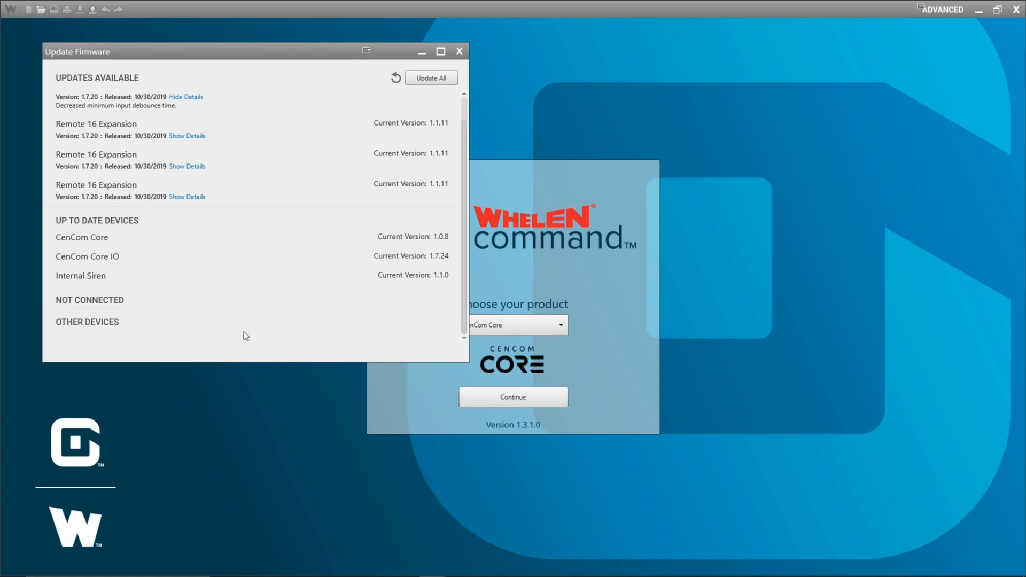
pyautogui.moveTo(173, 326)
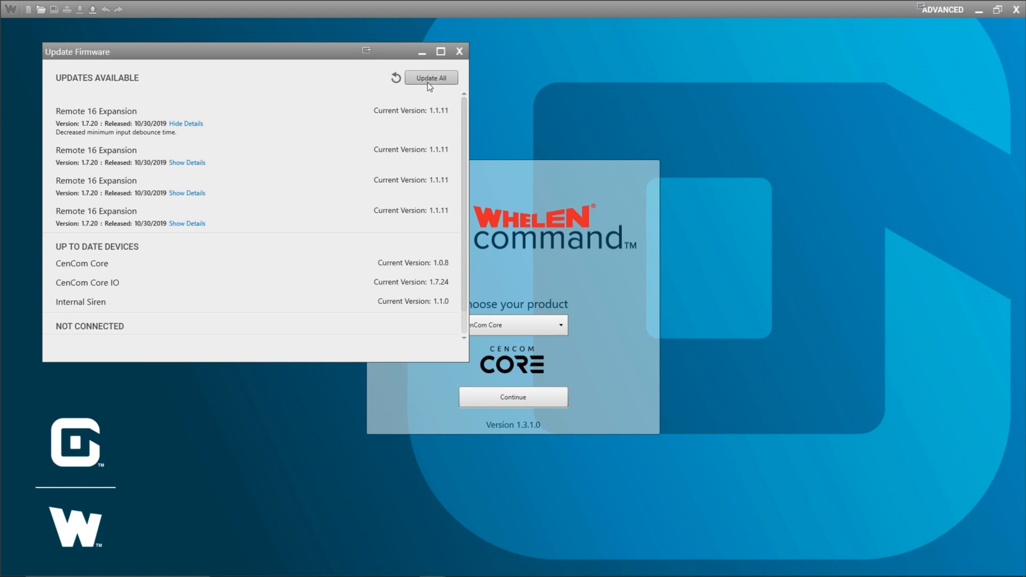
# Update all four Remote 16 Expansions to firmware 1.7.20, acknowledging the do-not-disconnect warning
pyautogui.click(431, 77)
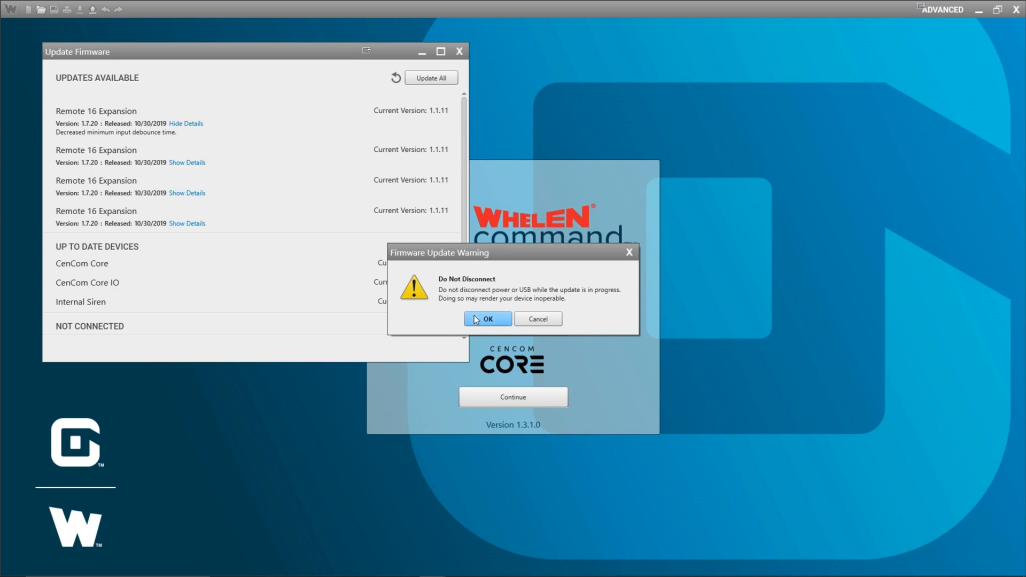
pyautogui.click(488, 318)
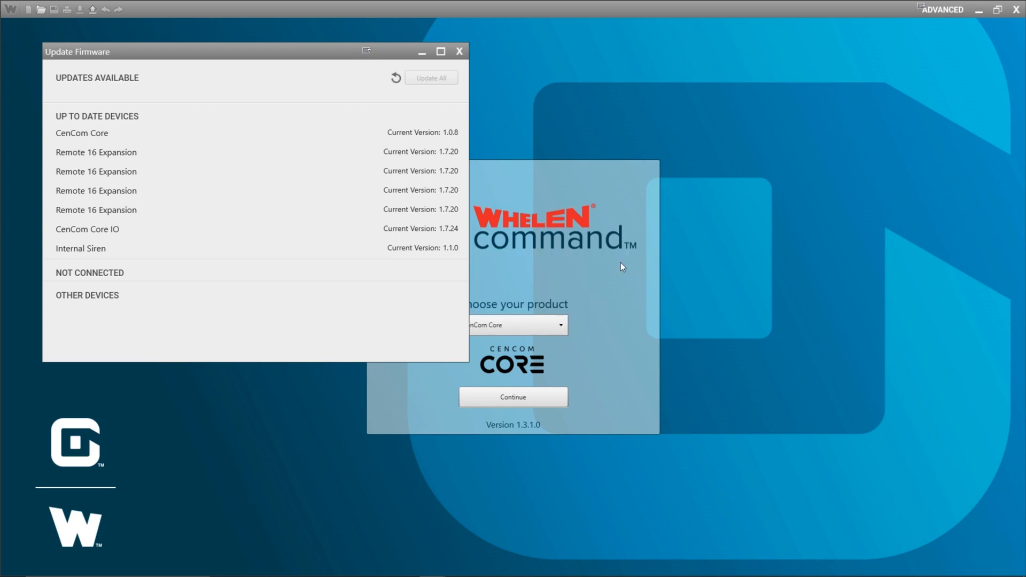
pyautogui.moveTo(295, 130)
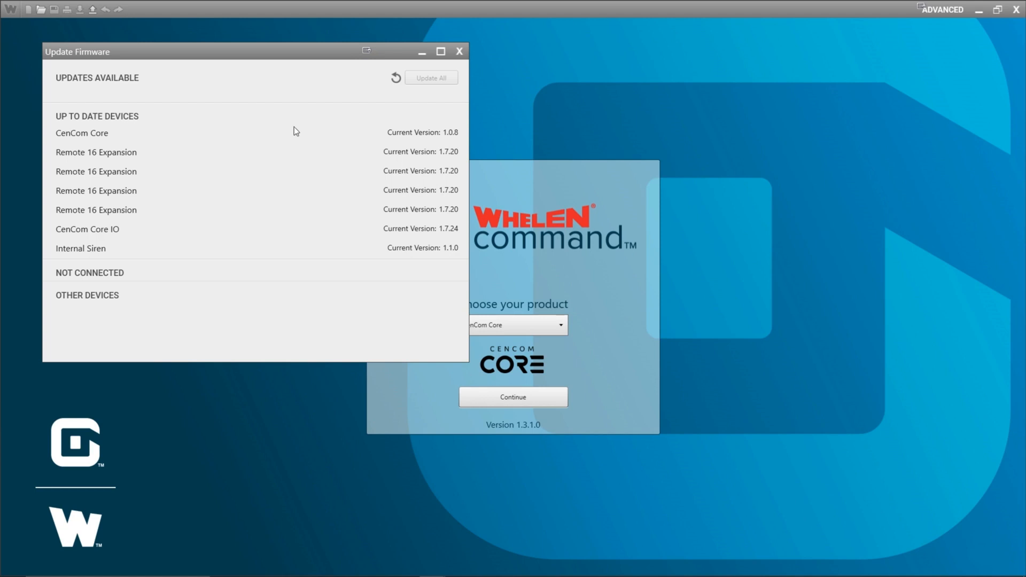
pyautogui.moveTo(380, 181)
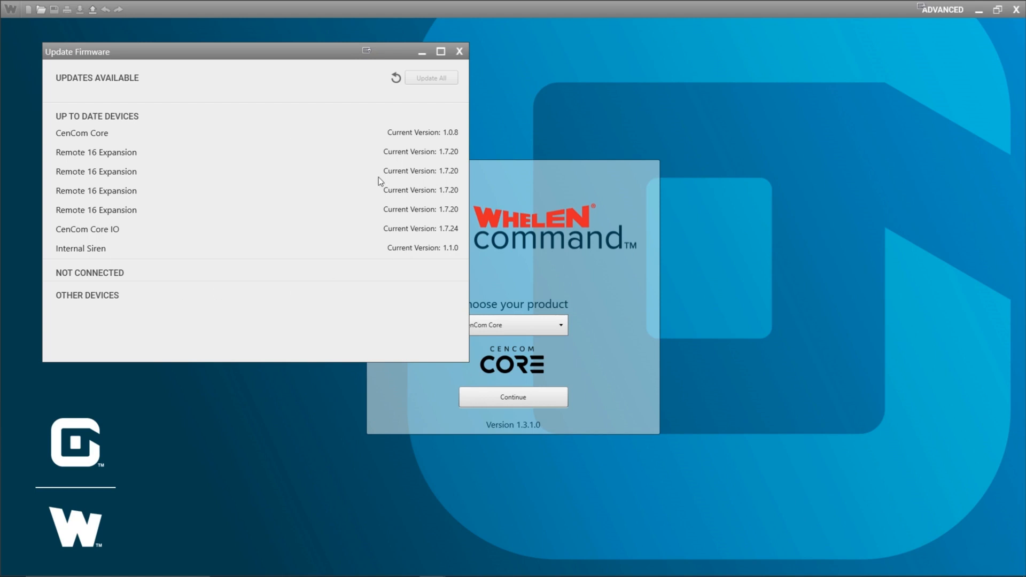
# Close the Update Firmware window, returning to the product chooser with CenCom Core selected
pyautogui.click(460, 51)
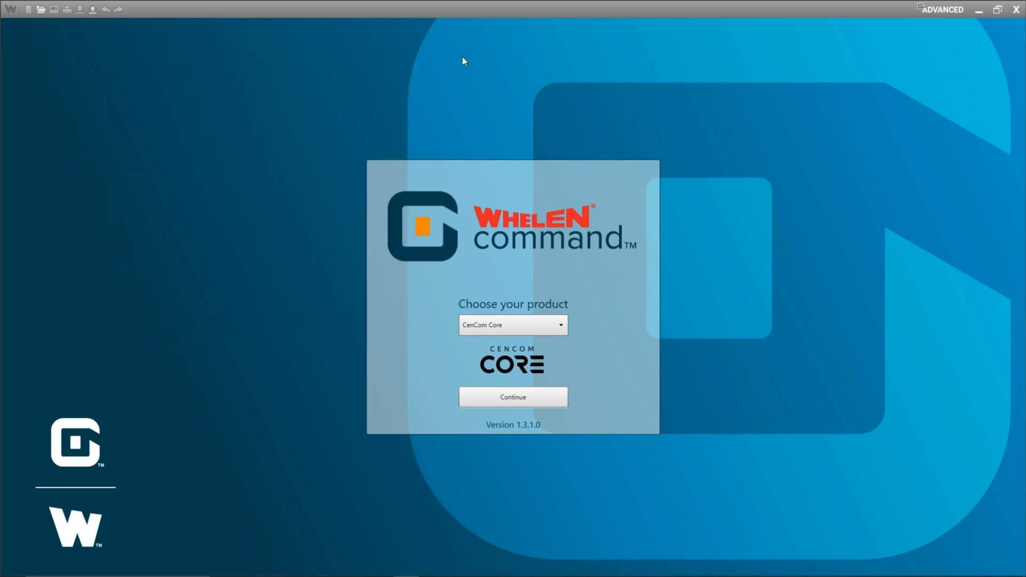
# Reopen Update Firmware from the W menu to confirm every device shows as up to date
pyautogui.click(11, 9)
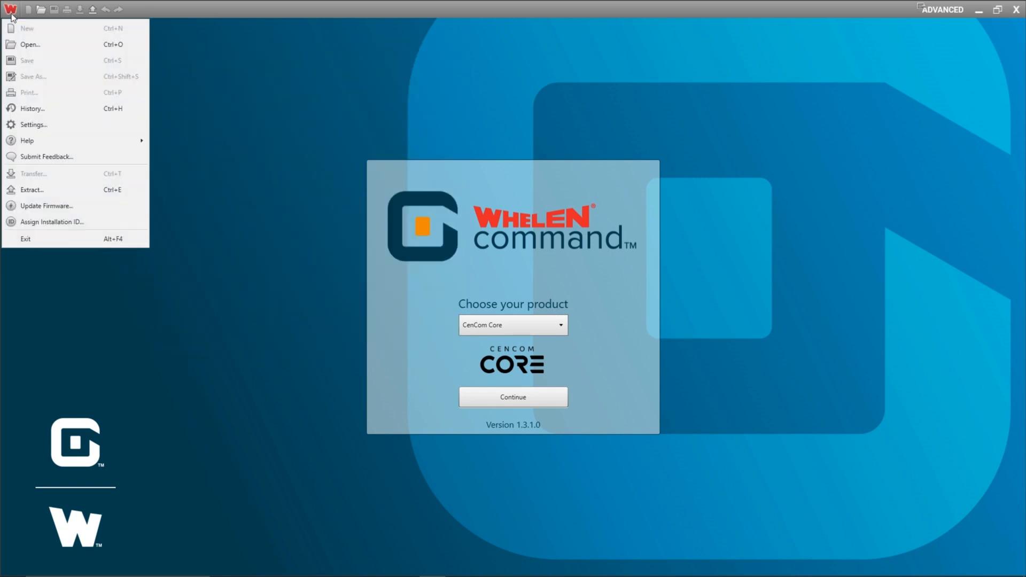
pyautogui.moveTo(77, 205)
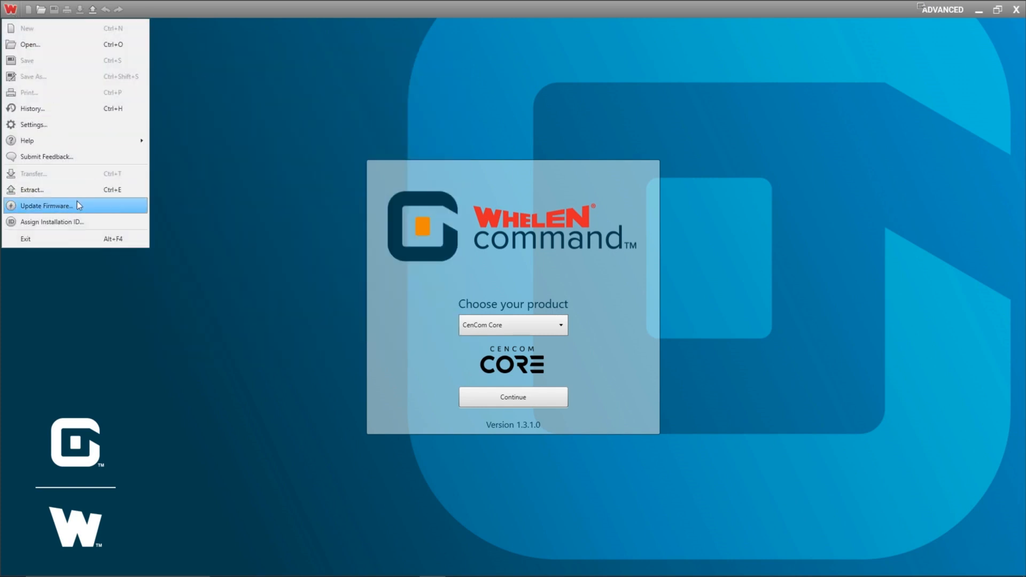
pyautogui.click(46, 205)
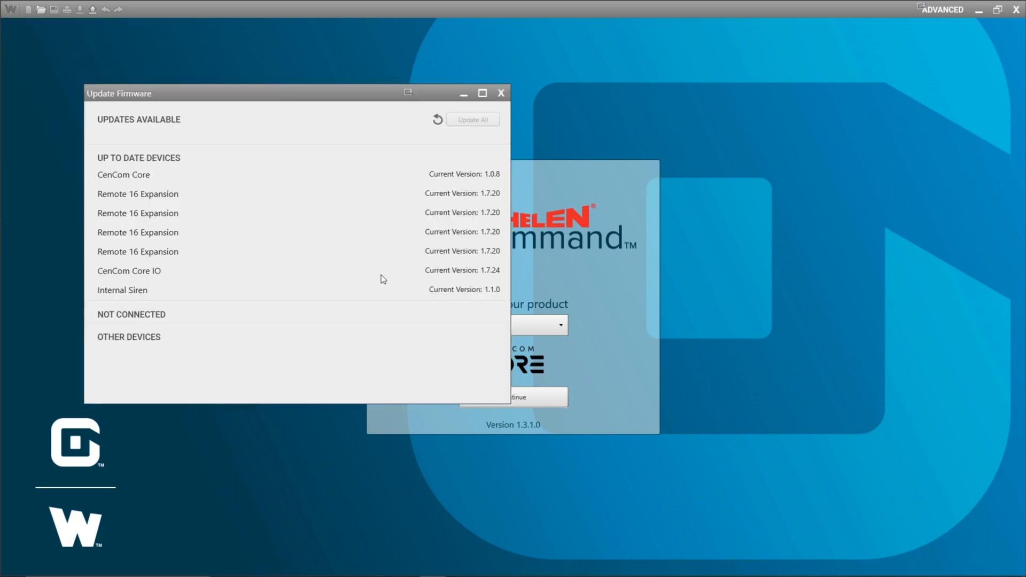
pyautogui.moveTo(352, 198)
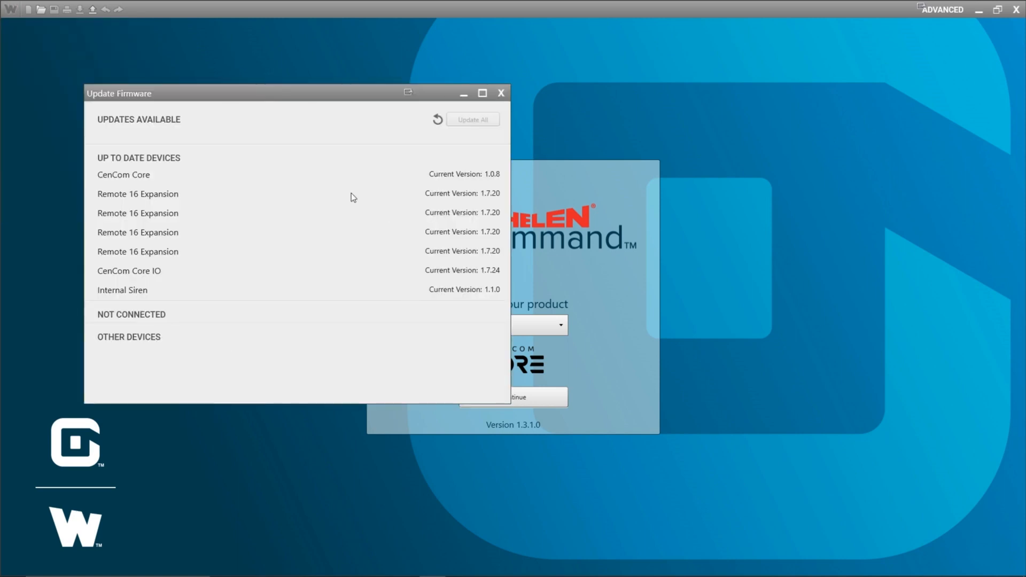